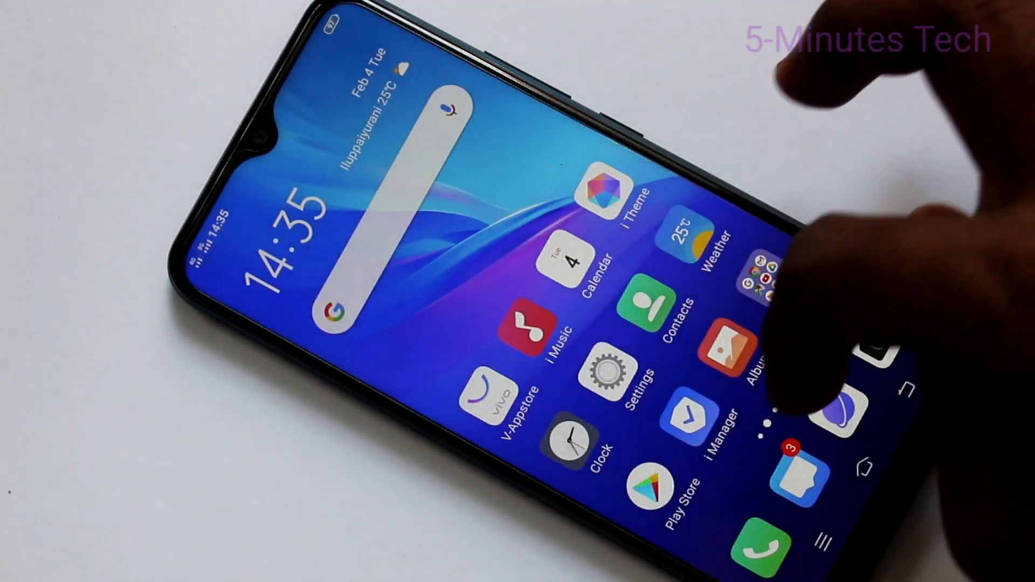
Step: Swipe across the home screen pages to reach the File Manager app
scroll(left, 3)
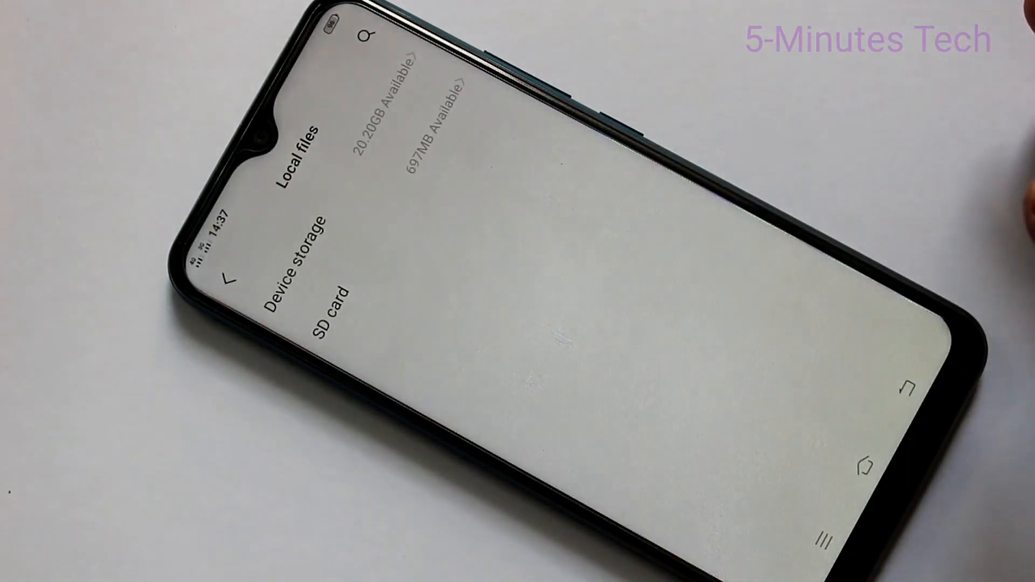
Step: Check Device storage (20.20GB) and SD card (697MB), then return to the first home page
click(330, 314)
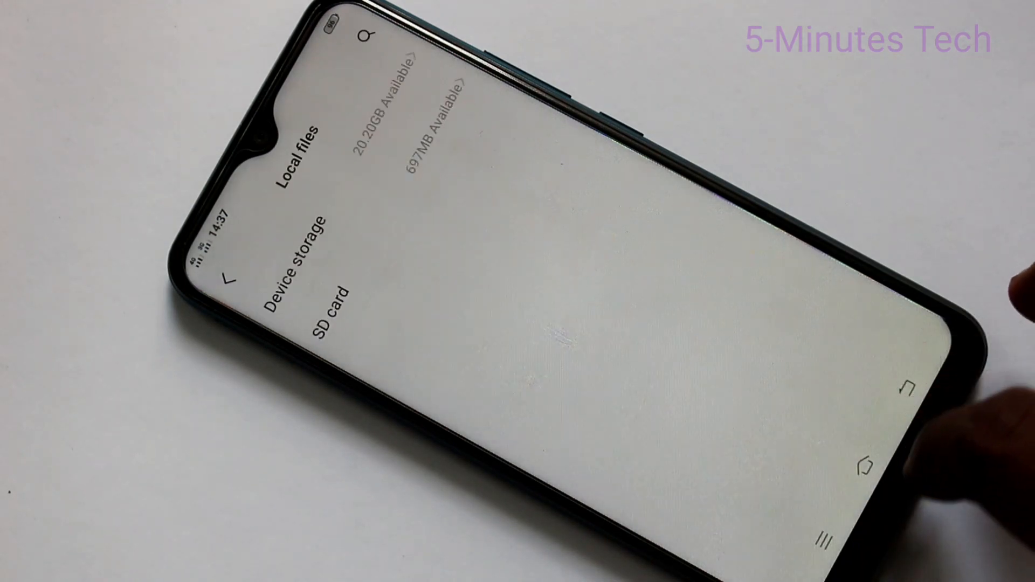
click(848, 468)
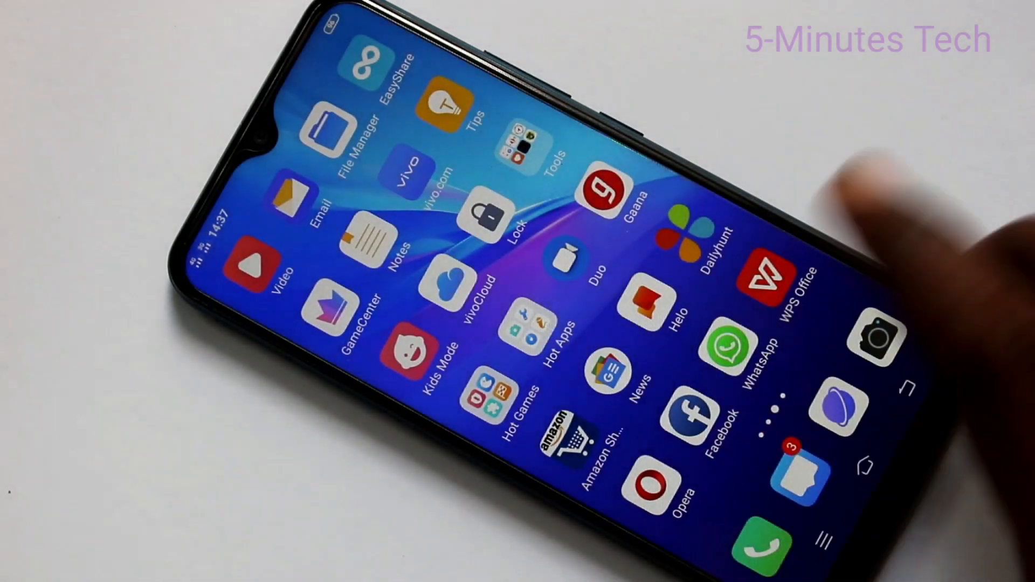
scroll(left, 3)
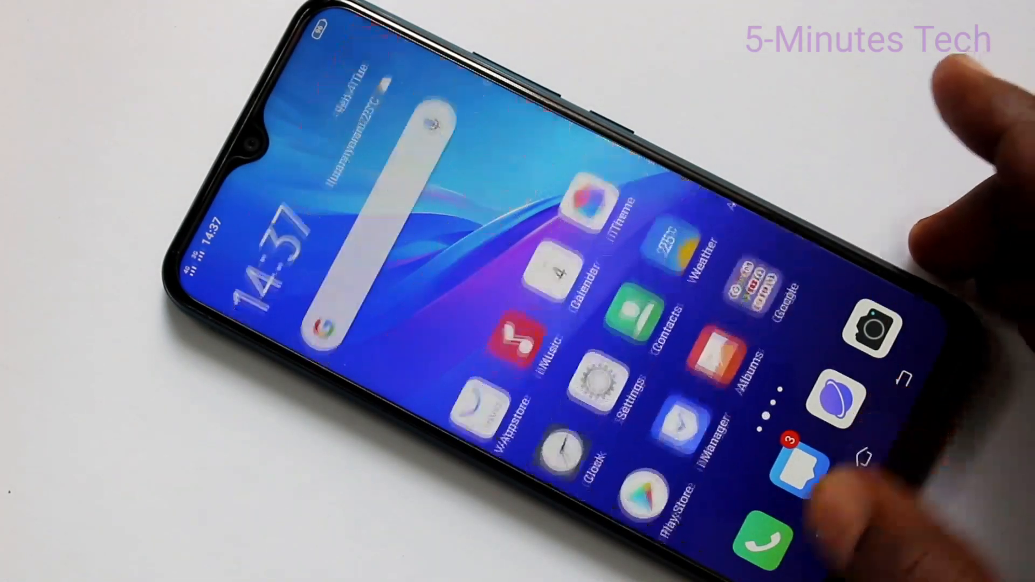